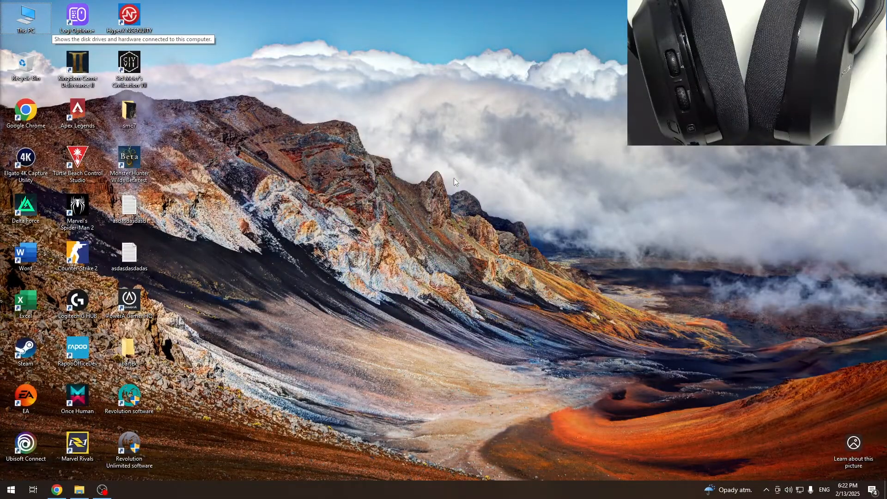
Search 'bl' from Start so Bluetooth and other devices settings appears as best match.
click(14, 490)
text(bl)
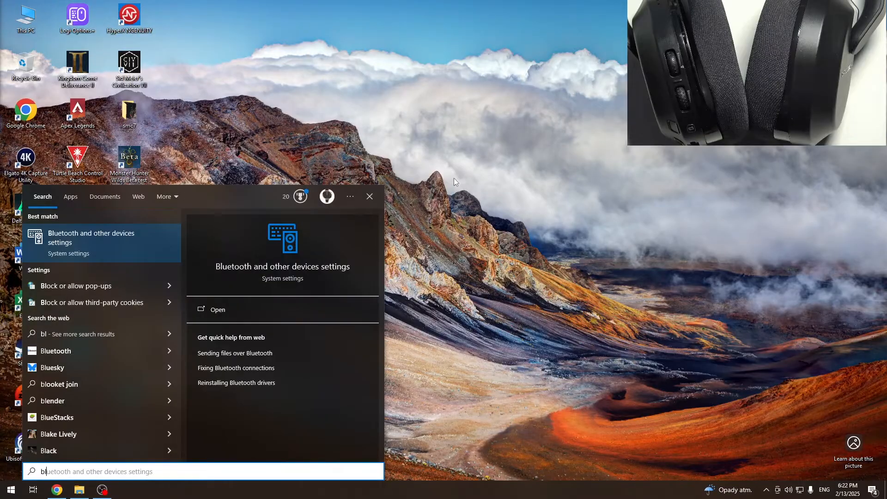
Begin adding a Bluetooth device so the scan lists Stealth 600PC Gen 3 (Audio).
click(218, 309)
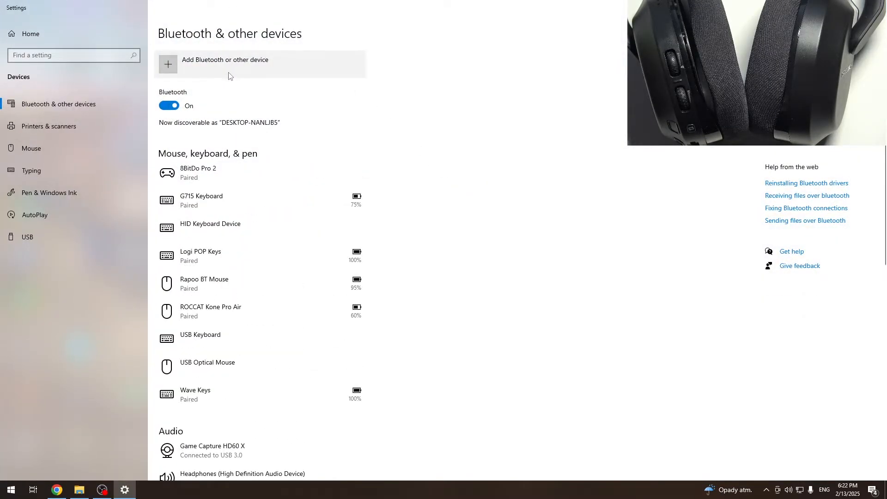
click(224, 64)
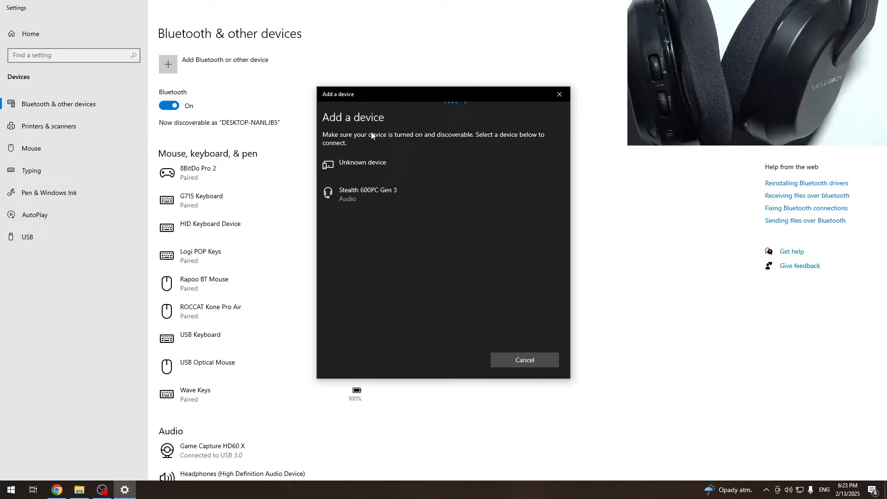
mouse_move(428, 204)
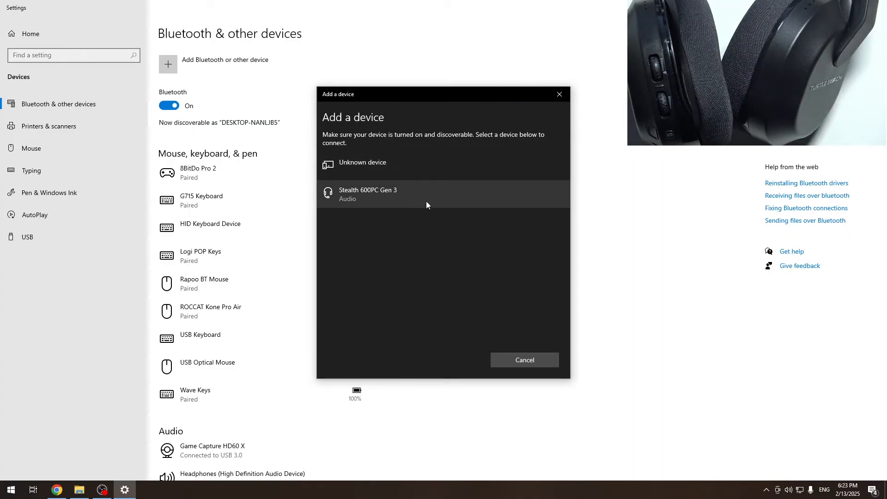
Pair the Stealth 600PC Gen 3 headset, finish the dialog and dismiss the setup notification.
click(386, 194)
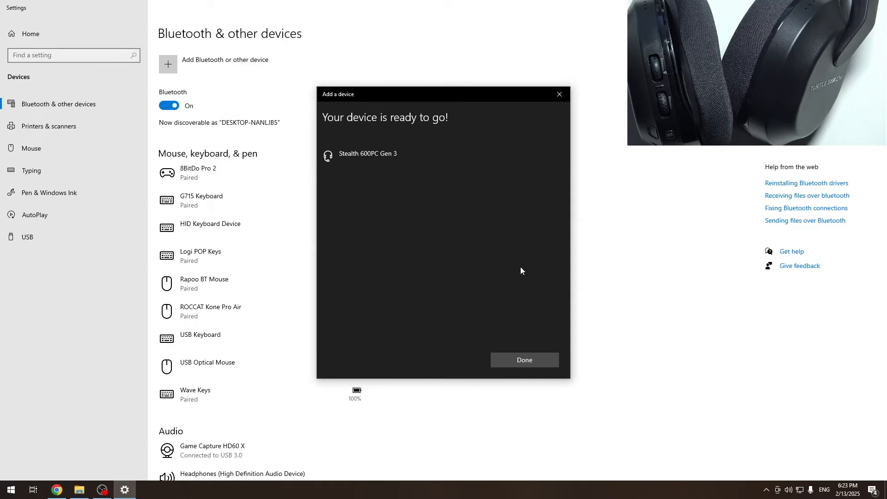
click(524, 359)
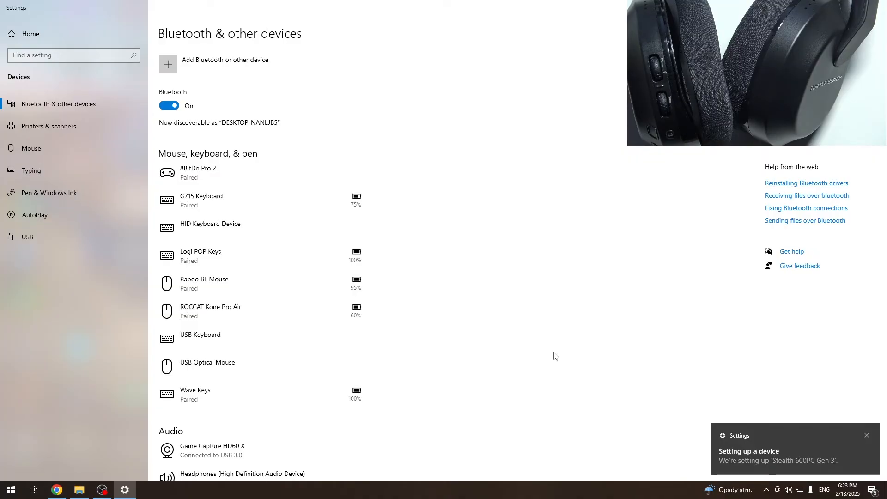
click(867, 435)
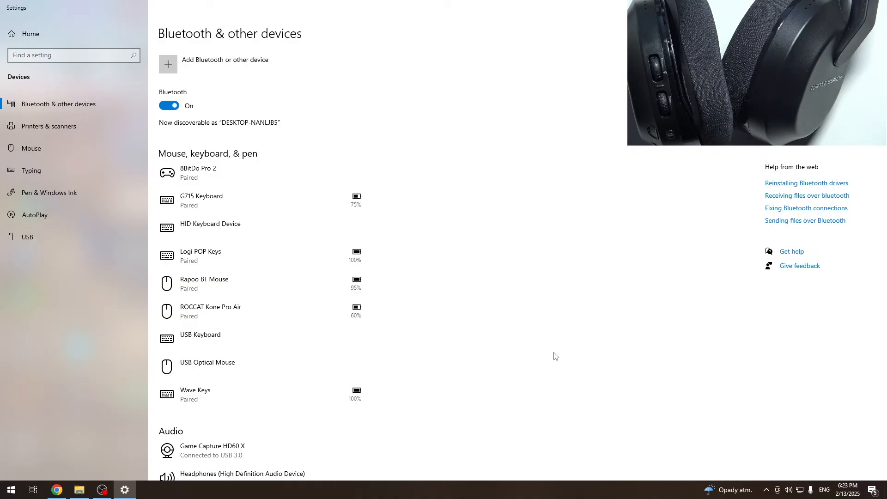